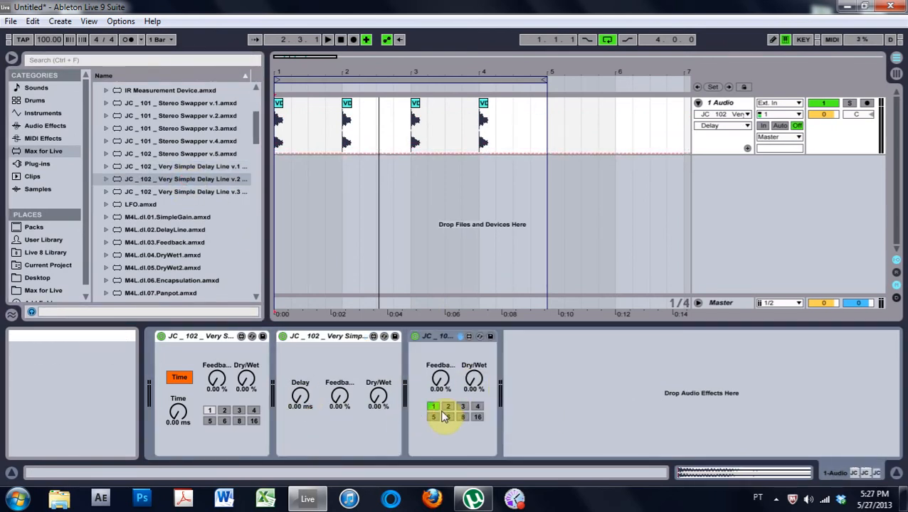
Audition the delays, trying another synced division and switching the first delay to Sync mode
{"action": "left_click", "coordinate": [477, 406]}
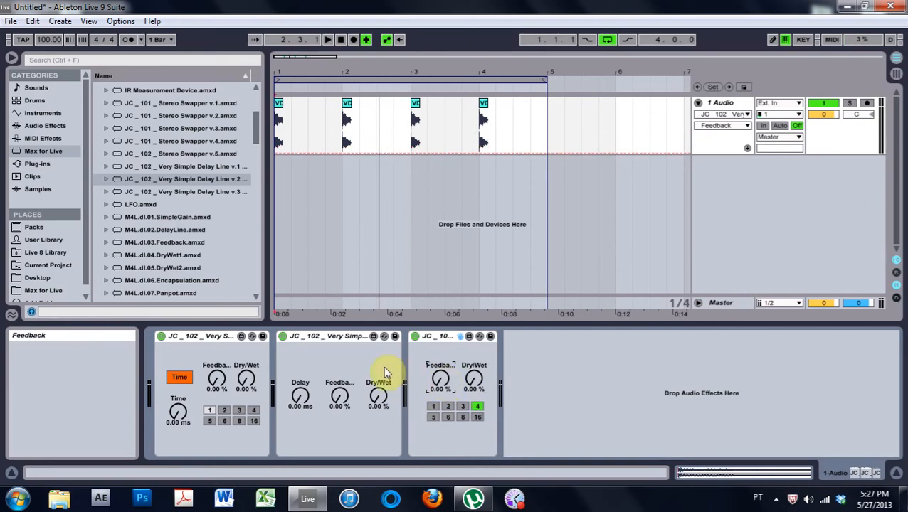
{"action": "mouse_move", "coordinate": [216, 338]}
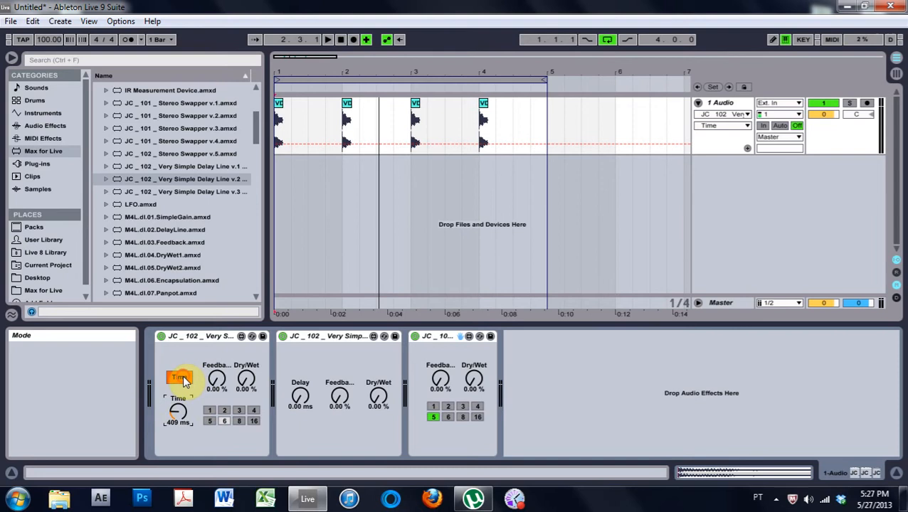
{"action": "left_click", "coordinate": [179, 377]}
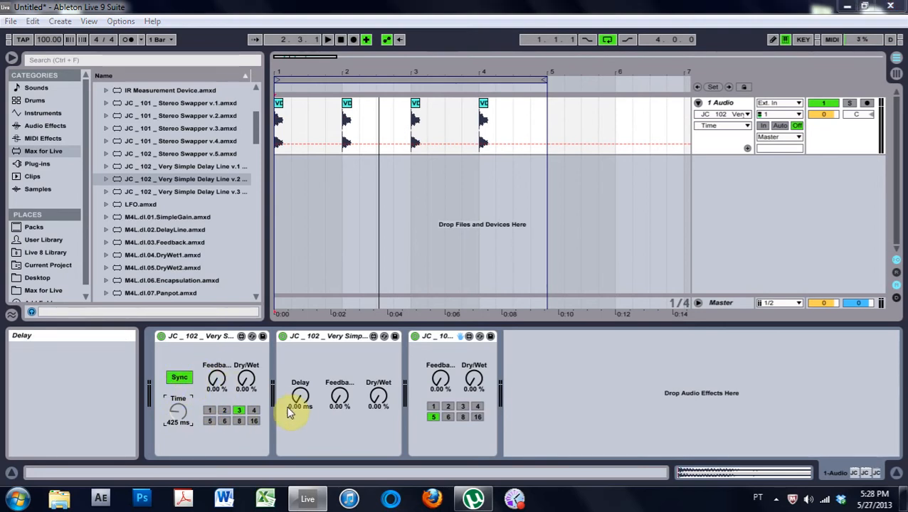
{"action": "left_click", "coordinate": [336, 337]}
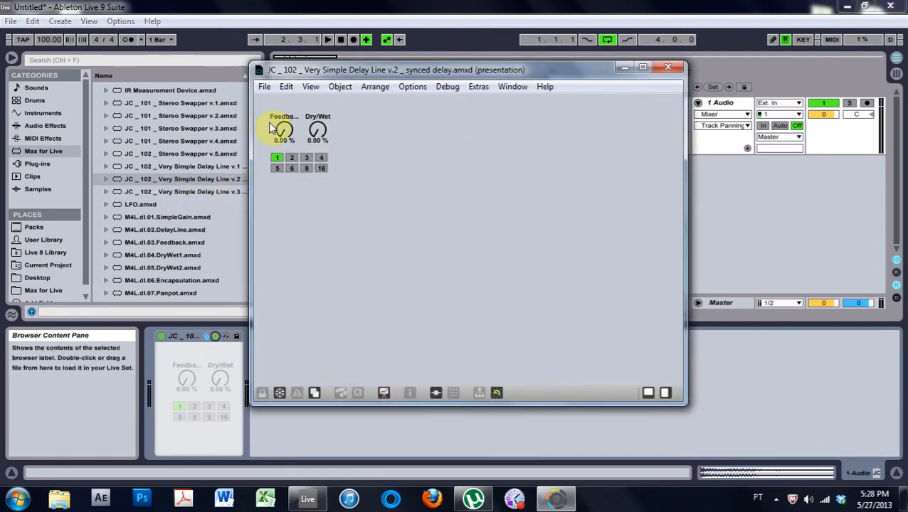
Open the v2 device in the Max editor and leave Presentation Mode to see the full patch
{"action": "left_click", "coordinate": [383, 393]}
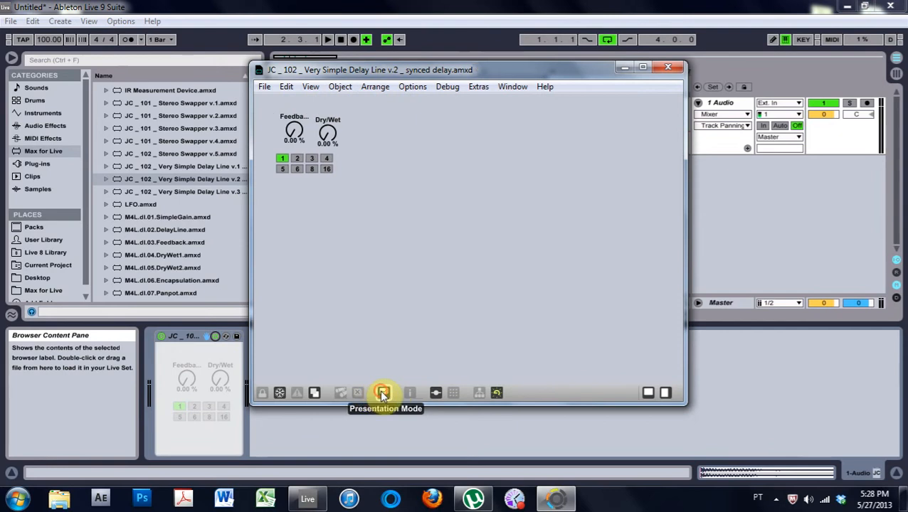
{"action": "left_click", "coordinate": [279, 393]}
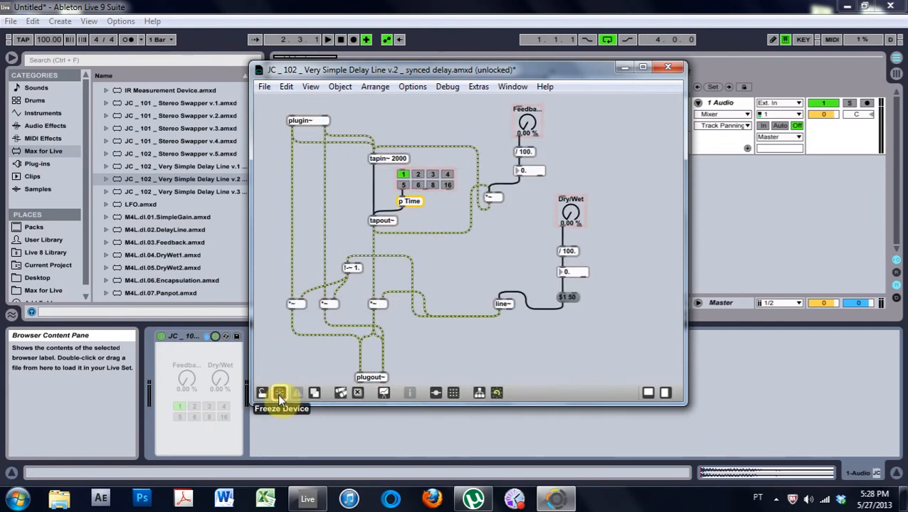
{"action": "left_click", "coordinate": [264, 86]}
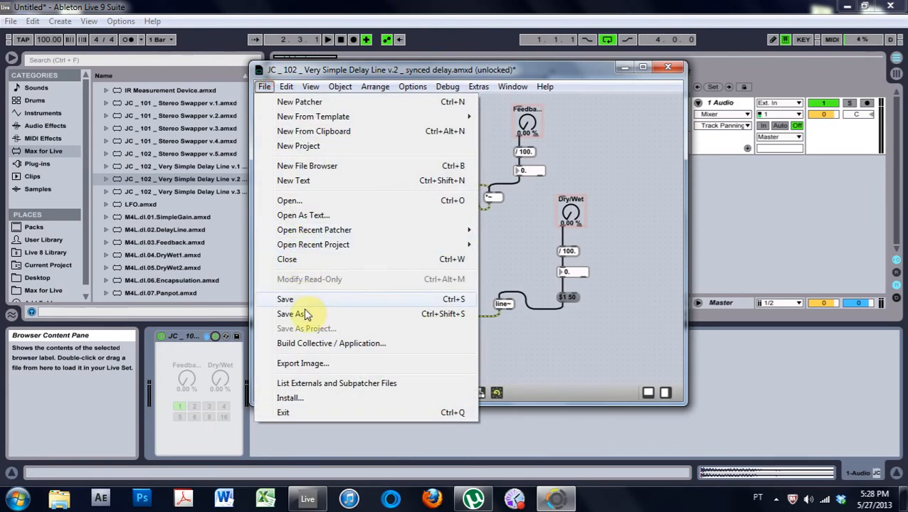
Save the device as a new copy named 'v.2 _tutorial' beside the other JC delay devices
{"action": "left_click", "coordinate": [287, 314]}
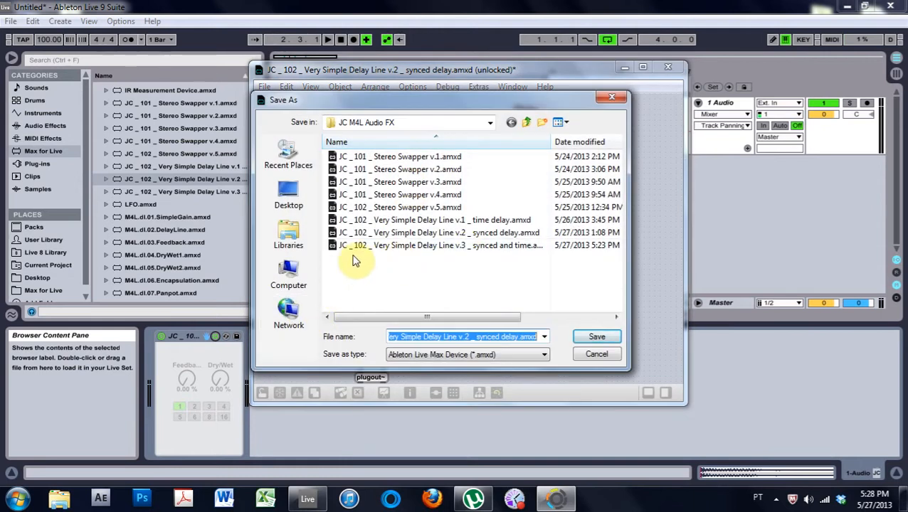
{"action": "mouse_move", "coordinate": [511, 251]}
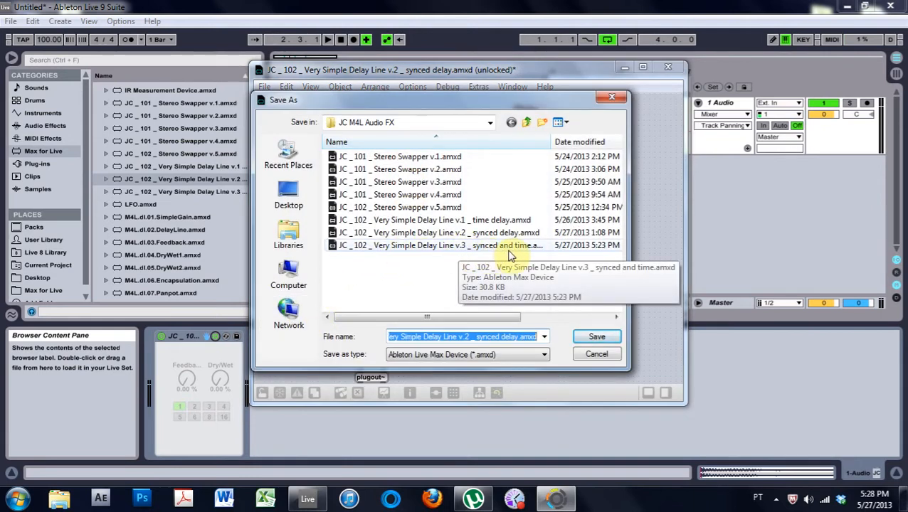
{"action": "left_click", "coordinate": [445, 336]}
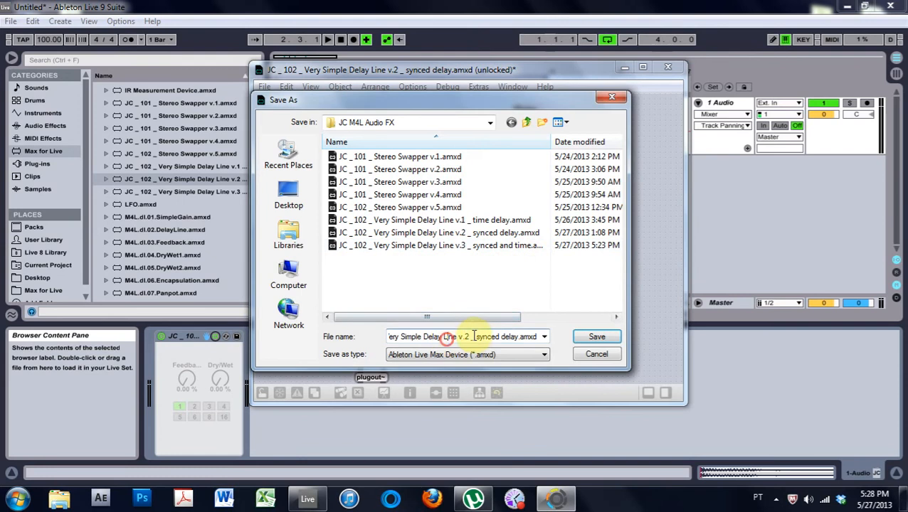
{"action": "double_click", "coordinate": [494, 337]}
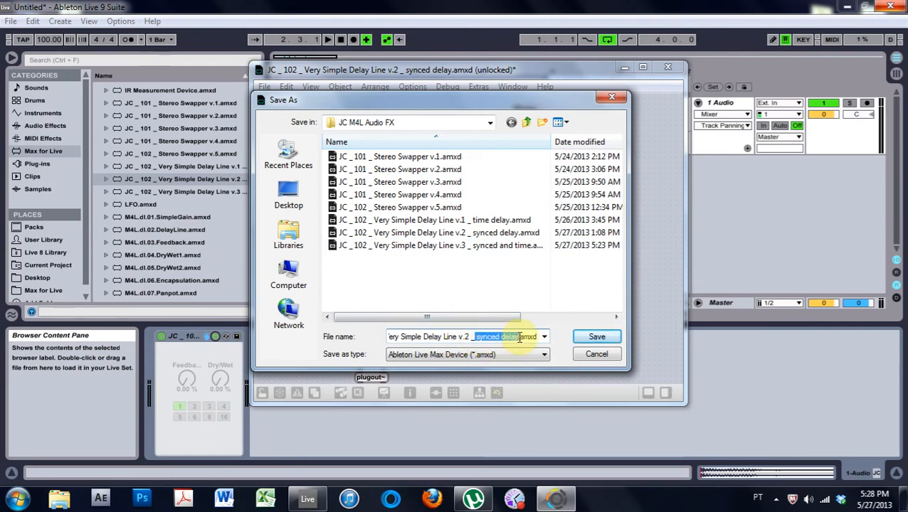
{"action": "mouse_move", "coordinate": [525, 267]}
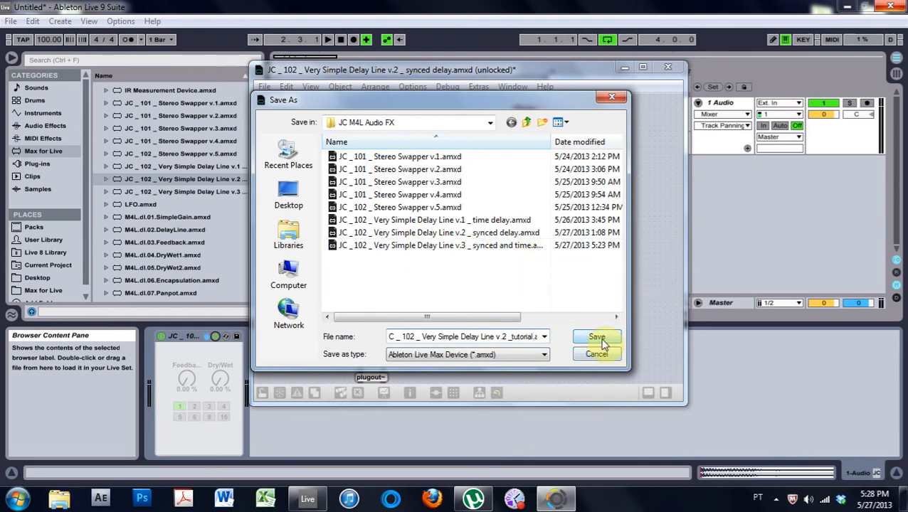
{"action": "left_click", "coordinate": [597, 336]}
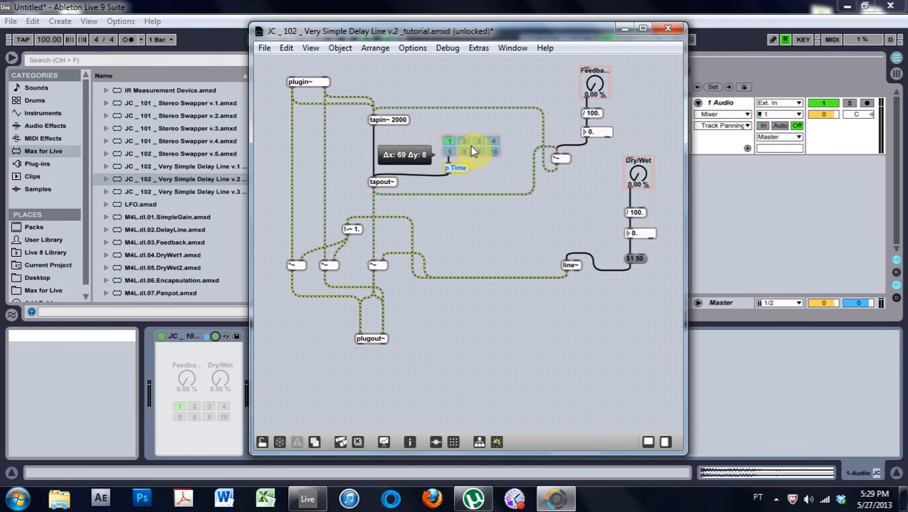
Move the live.tab and p Time up and right and remove the tab's patch cord to tapout~
{"action": "left_click_drag", "start_coordinate": [470, 150], "coordinate": [487, 151]}
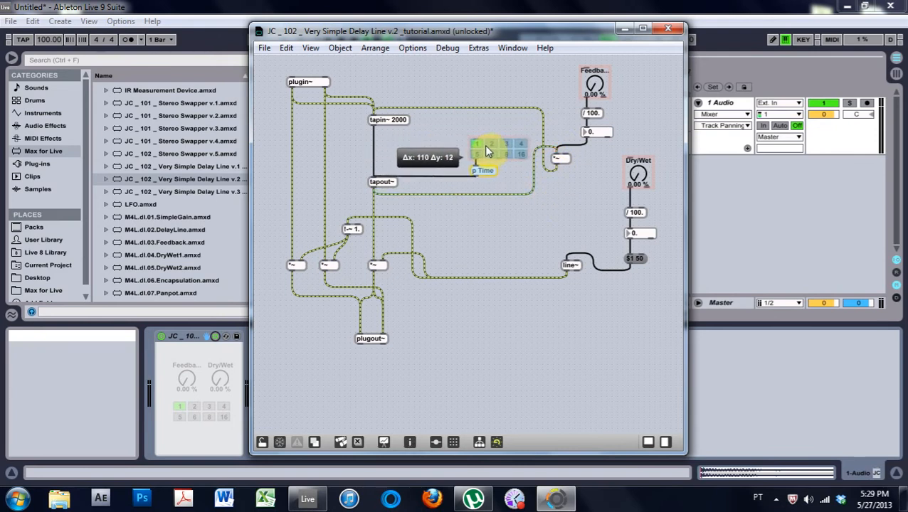
{"action": "left_click_drag", "start_coordinate": [487, 149], "coordinate": [498, 139]}
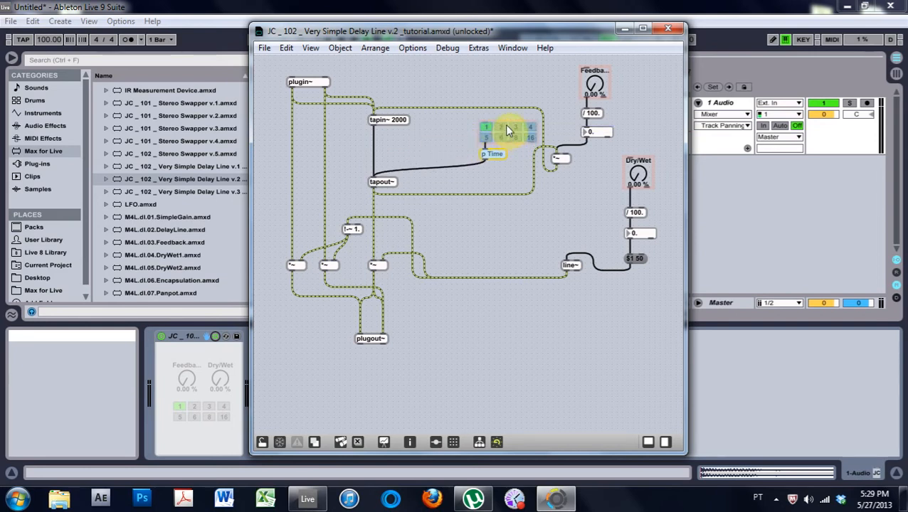
{"action": "right_click", "coordinate": [506, 132]}
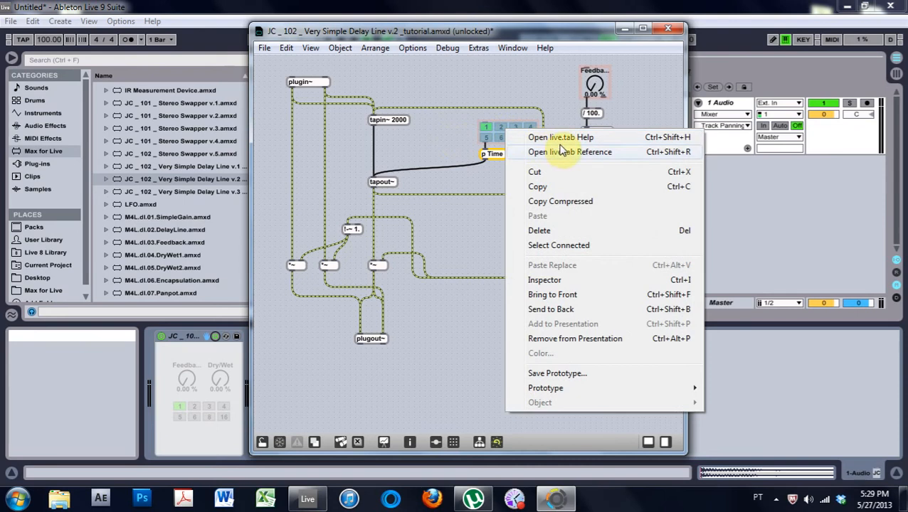
{"action": "left_click", "coordinate": [459, 170]}
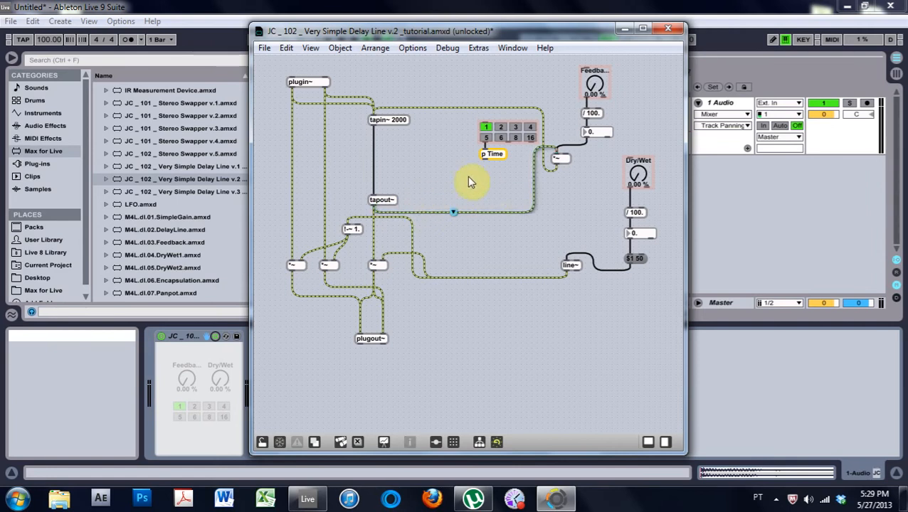
{"action": "mouse_move", "coordinate": [420, 193]}
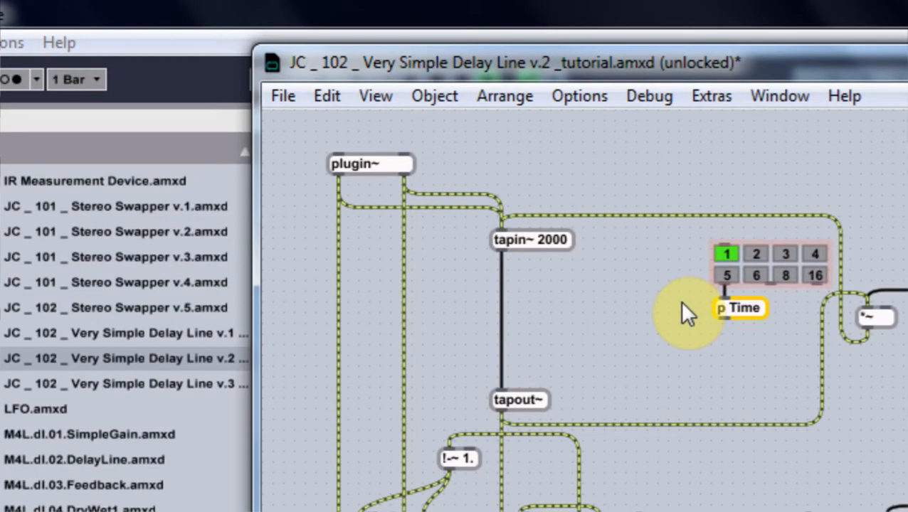
Add a live.dial with scripting name Time, names linked to it, and Time unit style
{"action": "double_click", "coordinate": [741, 309]}
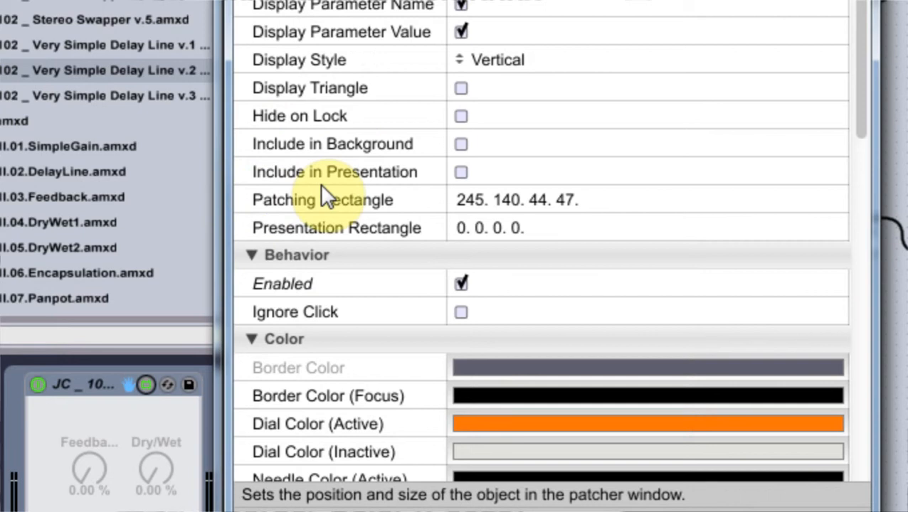
{"action": "scroll", "scroll_direction": "down", "scroll_amount": 3}
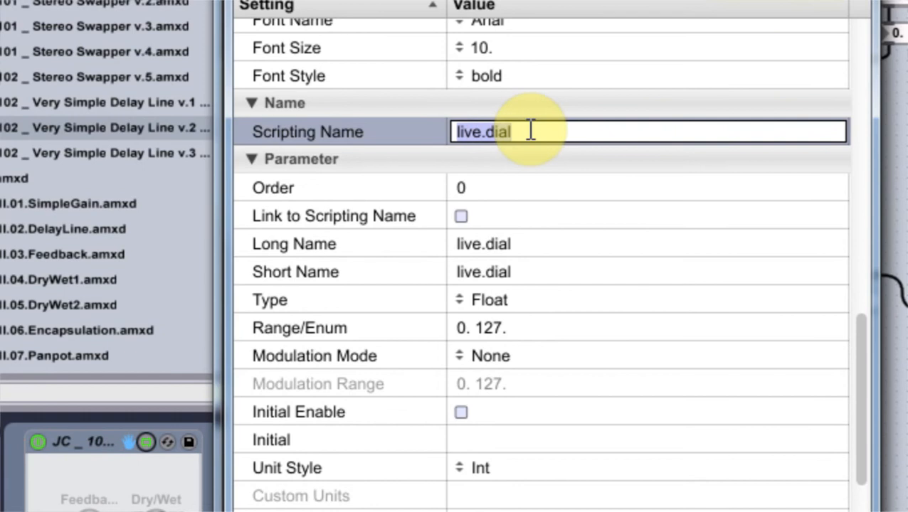
{"action": "type", "text": "Time"}
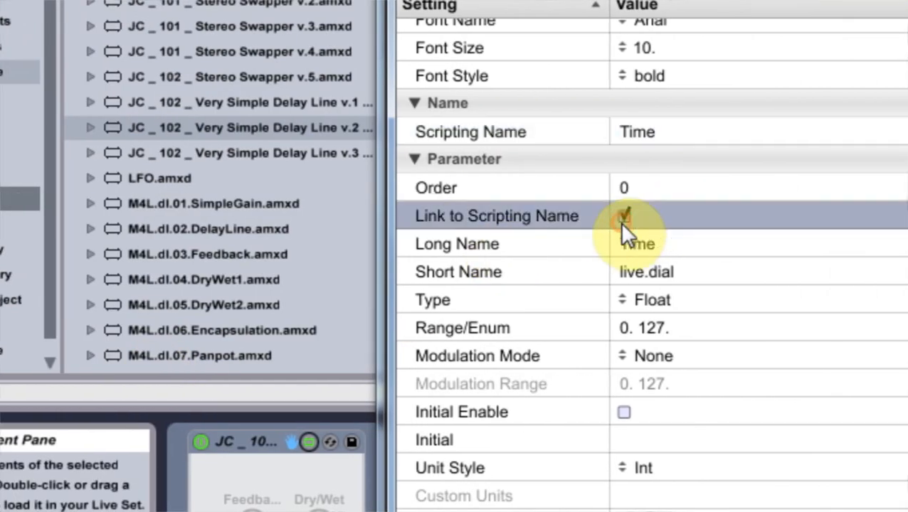
{"action": "left_click", "coordinate": [624, 216]}
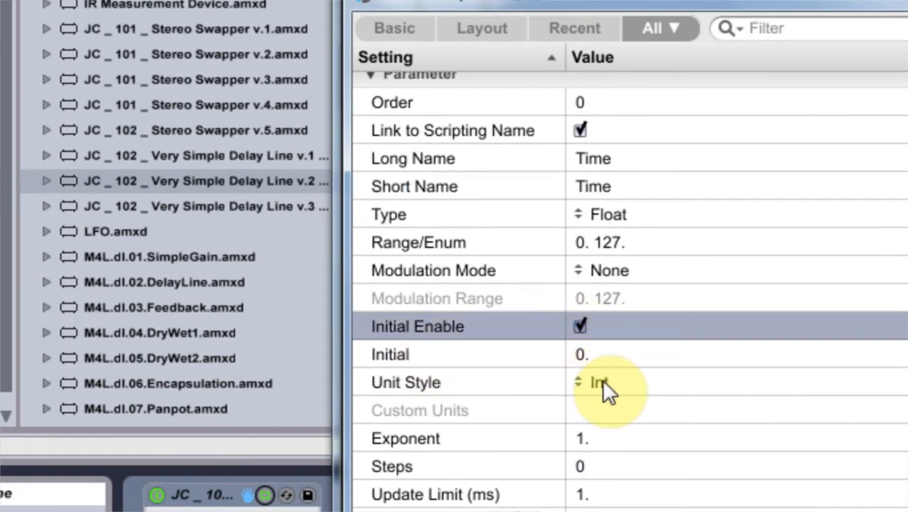
{"action": "left_click", "coordinate": [605, 382]}
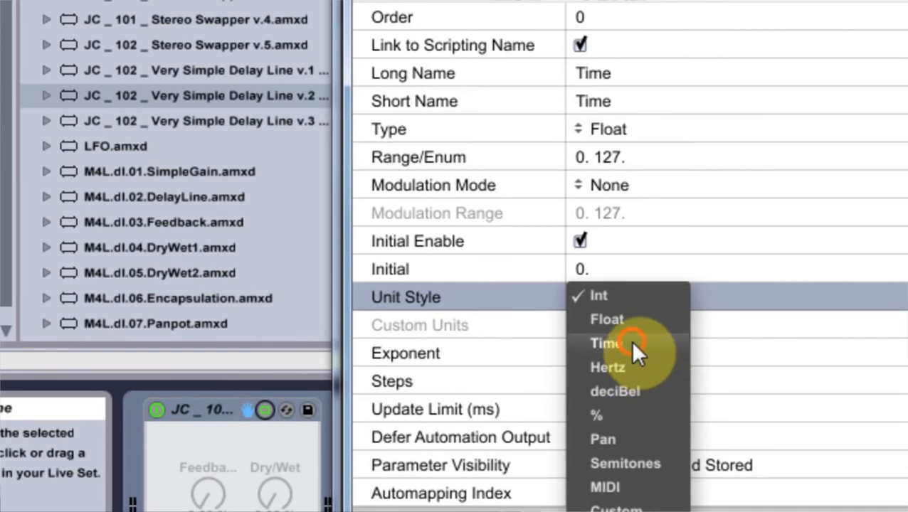
{"action": "left_click", "coordinate": [603, 342]}
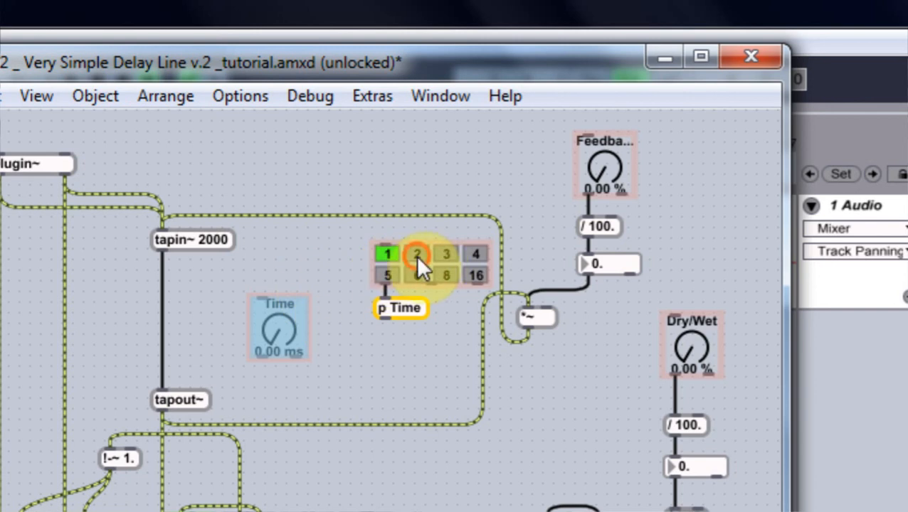
Rename the live.tab scripting name from BeatL to sync and edit its short name to match
{"action": "right_click", "coordinate": [445, 282]}
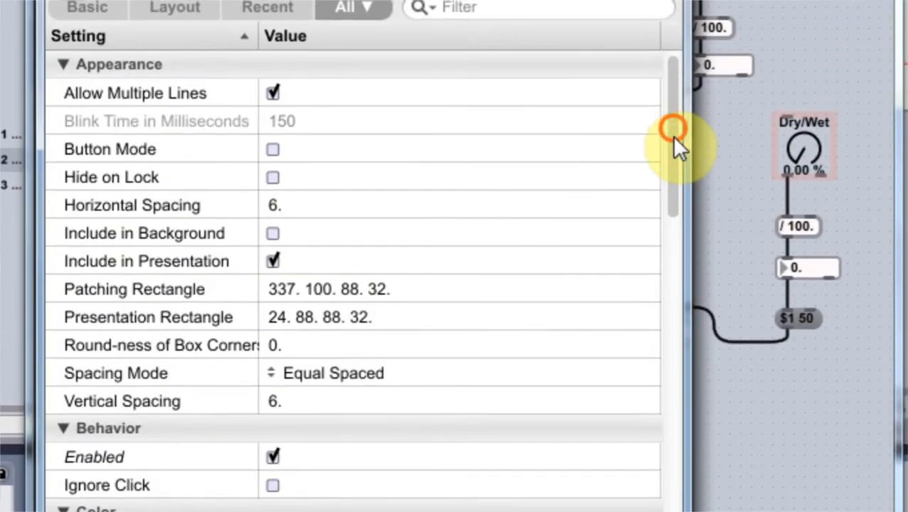
{"action": "scroll", "scroll_direction": "down", "scroll_amount": 3}
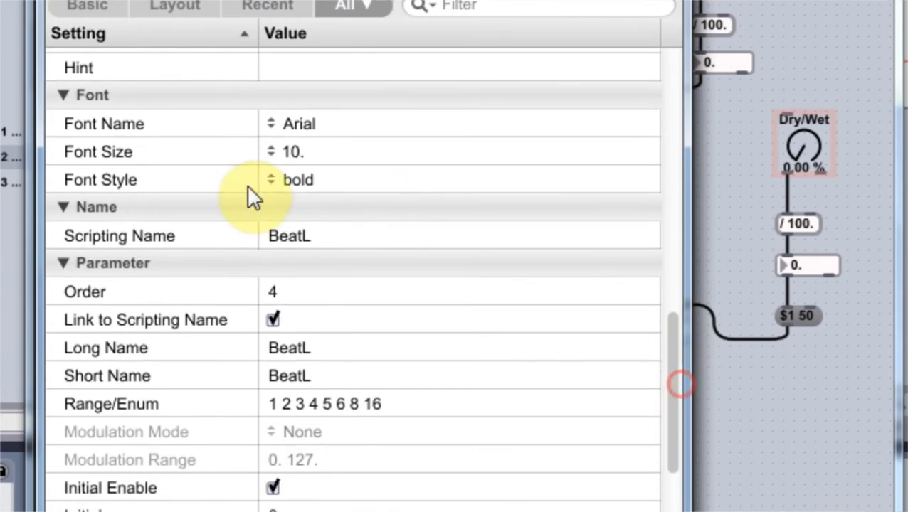
{"action": "double_click", "coordinate": [289, 236]}
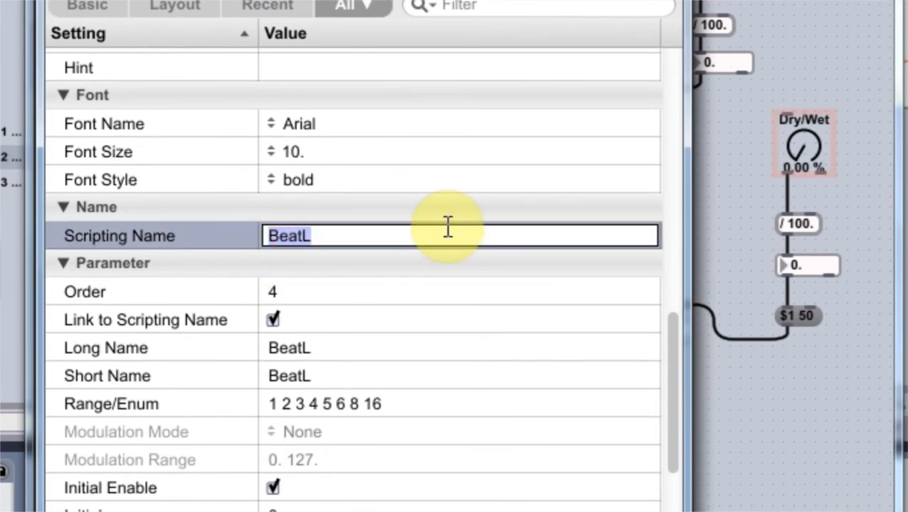
{"action": "type", "text": "sync"}
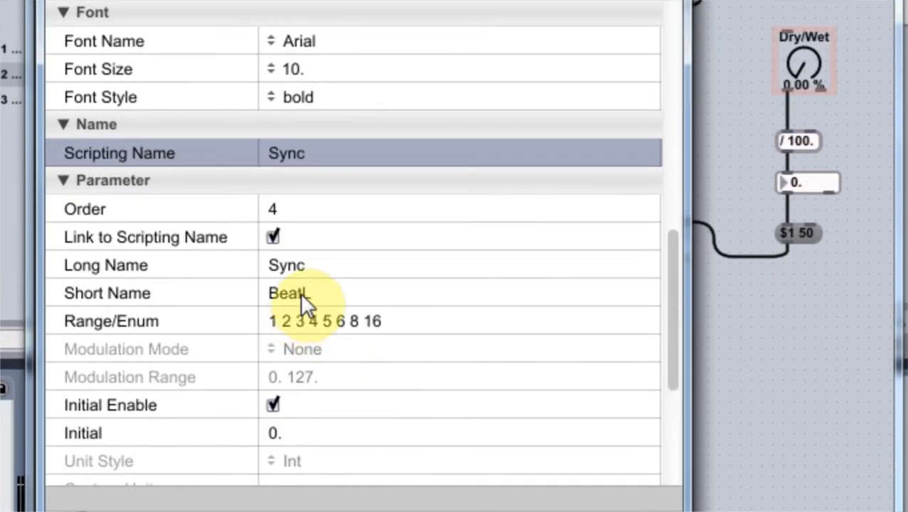
{"action": "double_click", "coordinate": [287, 293]}
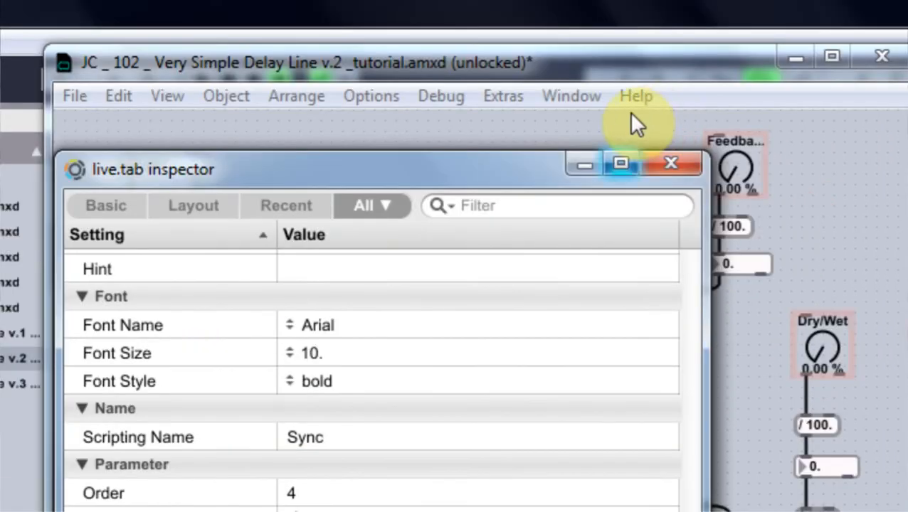
Close the live.tab inspector
{"action": "left_click", "coordinate": [669, 164]}
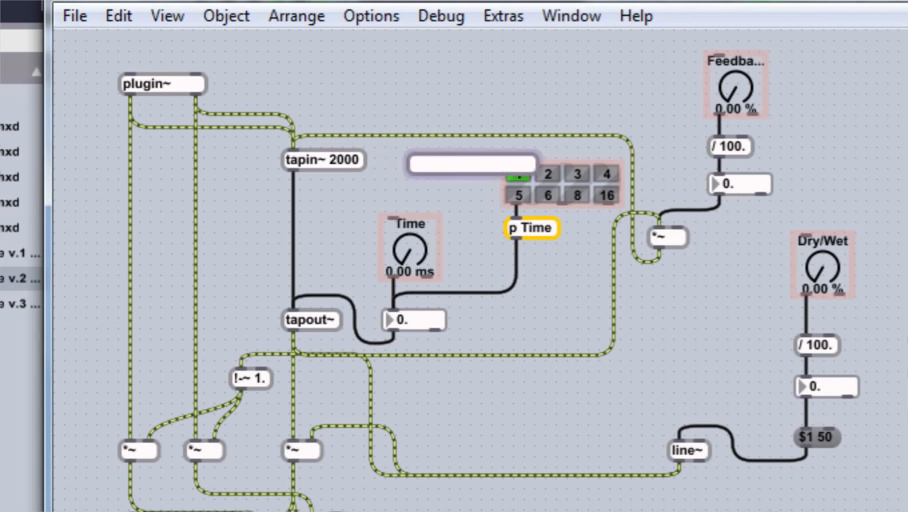
Create a live.text toggle and include it in the presentation view
{"action": "type", "text": "live.dial"}
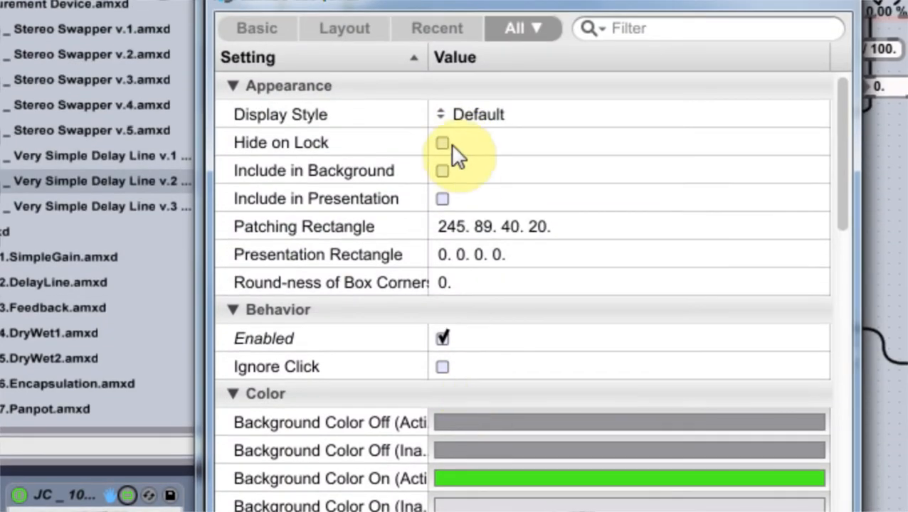
{"action": "left_click", "coordinate": [442, 199]}
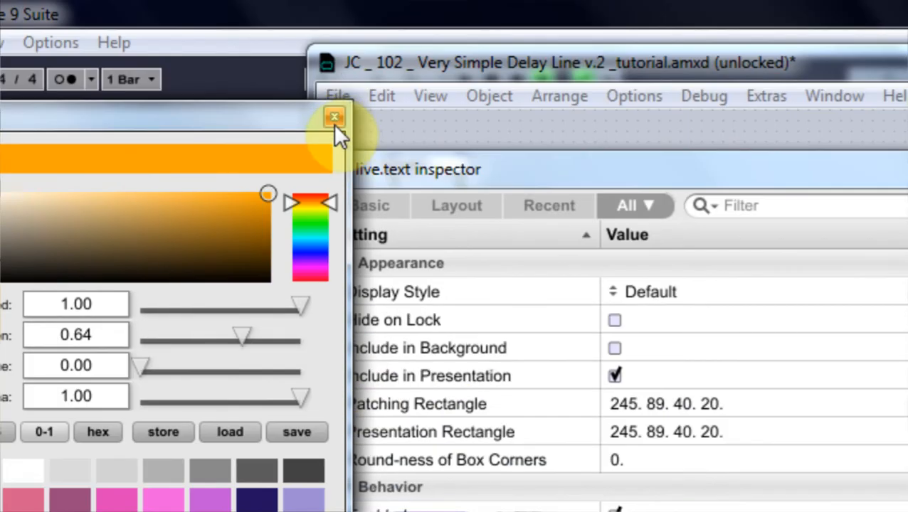
Close the colour picker, leaving the off-state orange, and scroll the inspector to the Name section
{"action": "left_click", "coordinate": [314, 117]}
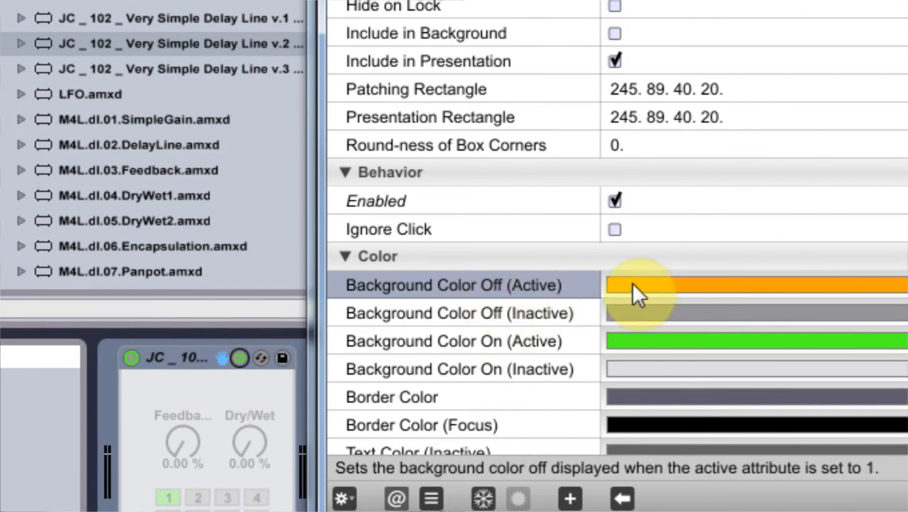
{"action": "mouse_move", "coordinate": [520, 352]}
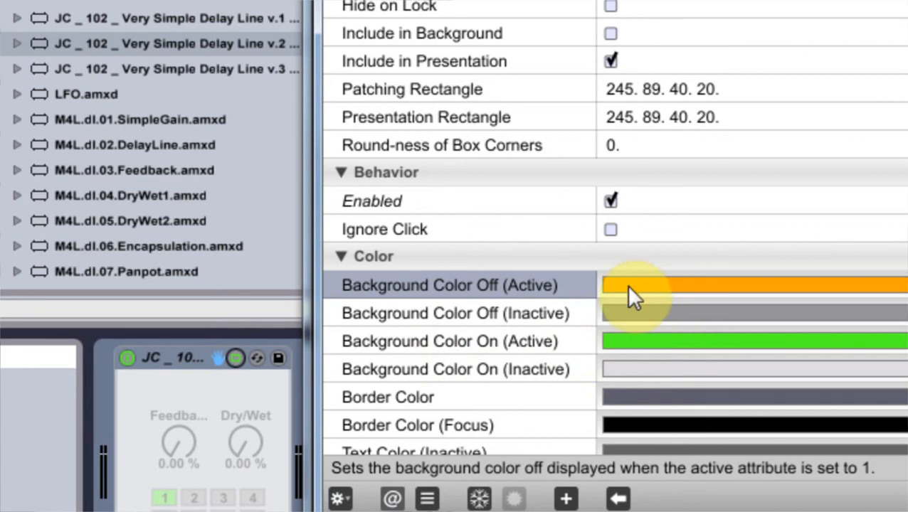
{"action": "scroll", "scroll_direction": "down", "scroll_amount": 3}
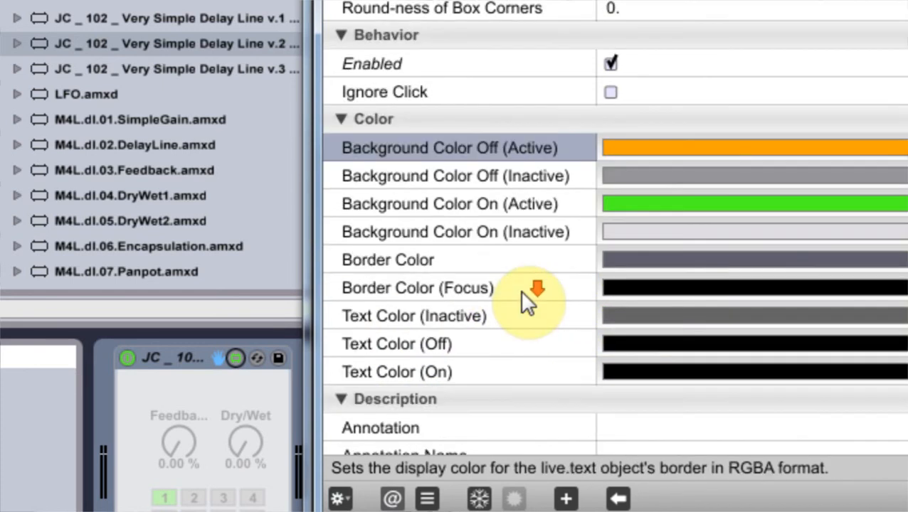
{"action": "scroll", "scroll_direction": "down", "scroll_amount": 3}
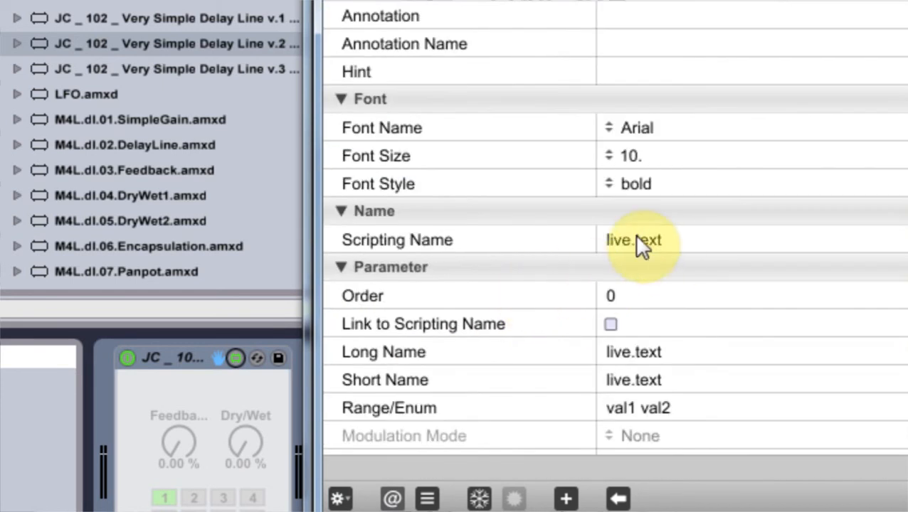
Set the toggle's scripting name to mode with long and short names linked to it
{"action": "left_click", "coordinate": [634, 240]}
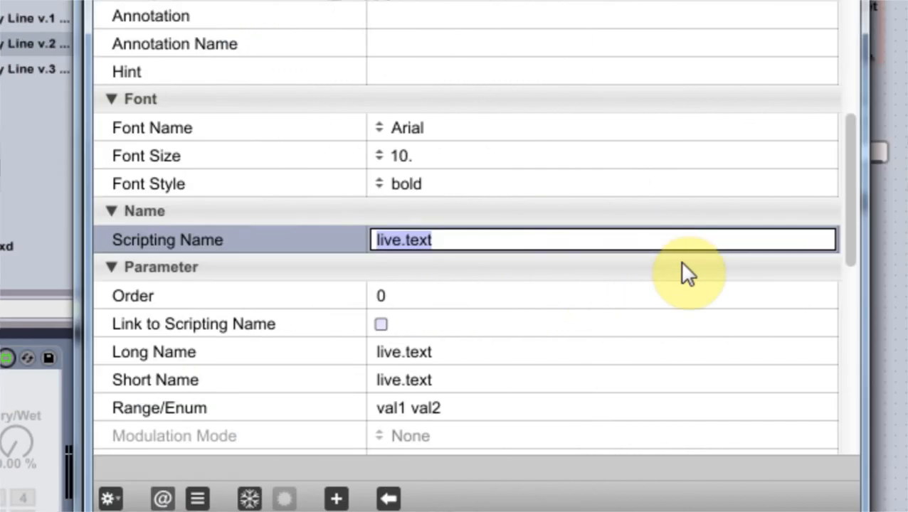
{"action": "type", "text": "mode"}
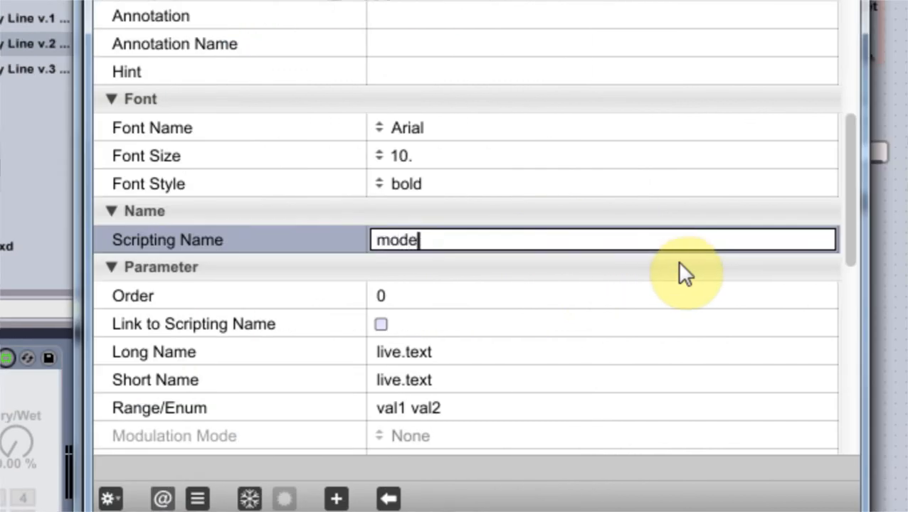
{"action": "left_click", "coordinate": [381, 324]}
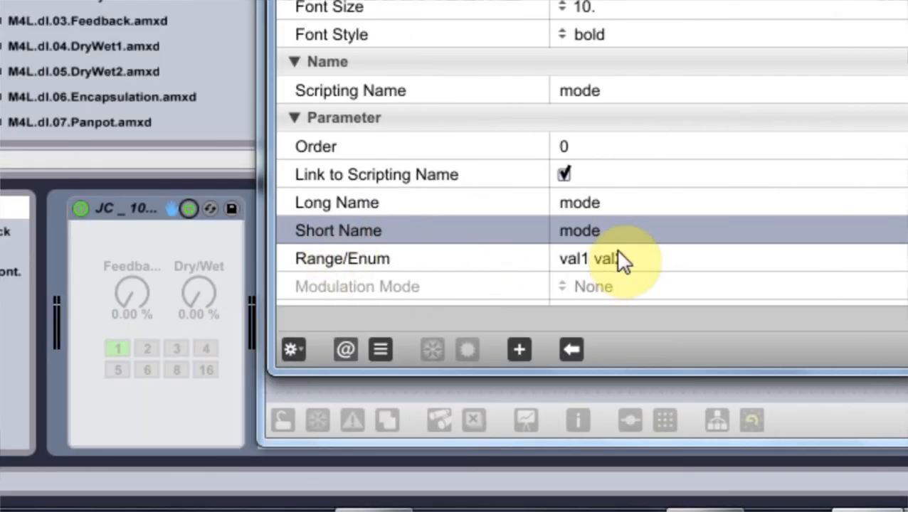
Set the toggle's Range/Enum value list to Time Sync
{"action": "double_click", "coordinate": [605, 259]}
{"action": "type", "text": "Time"}
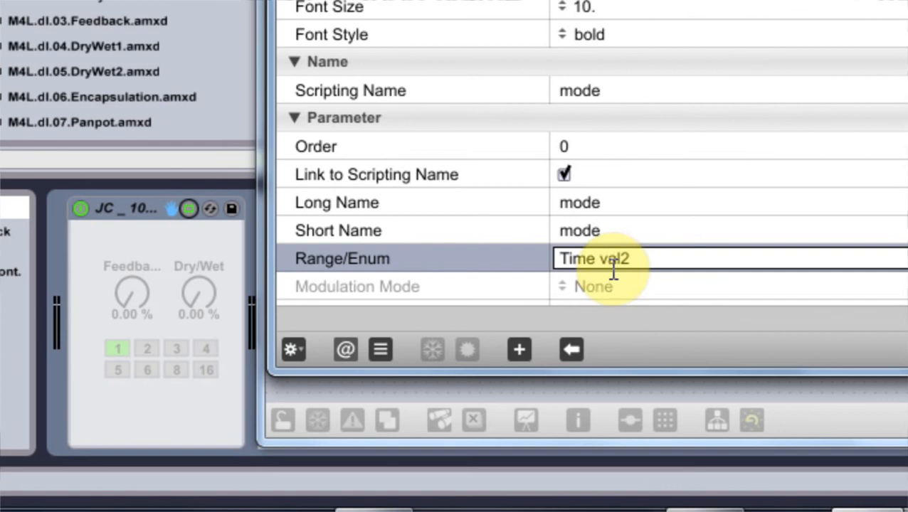
{"action": "double_click", "coordinate": [614, 259]}
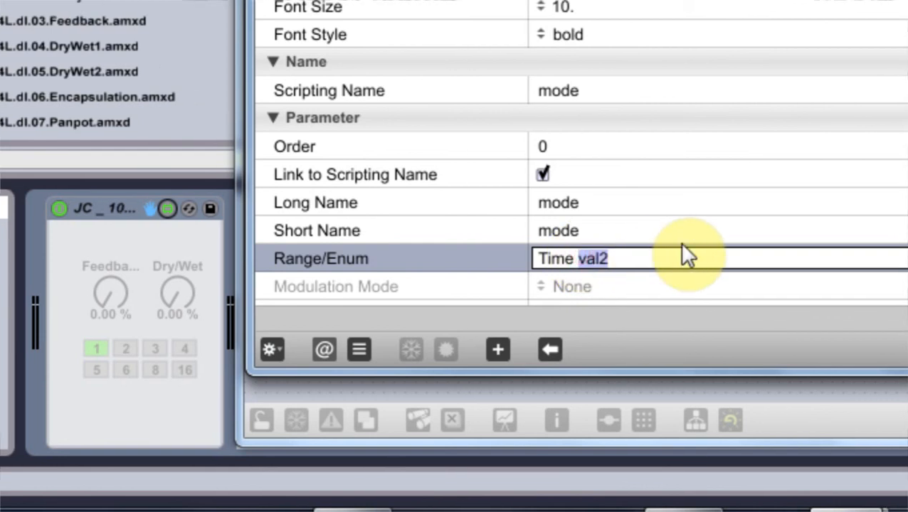
{"action": "type", "text": "Syn"}
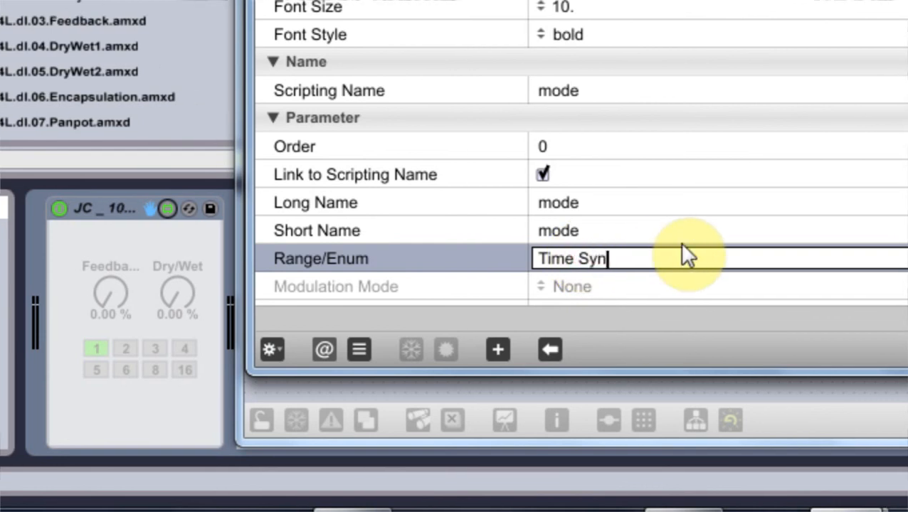
{"action": "key", "text": "Enter"}
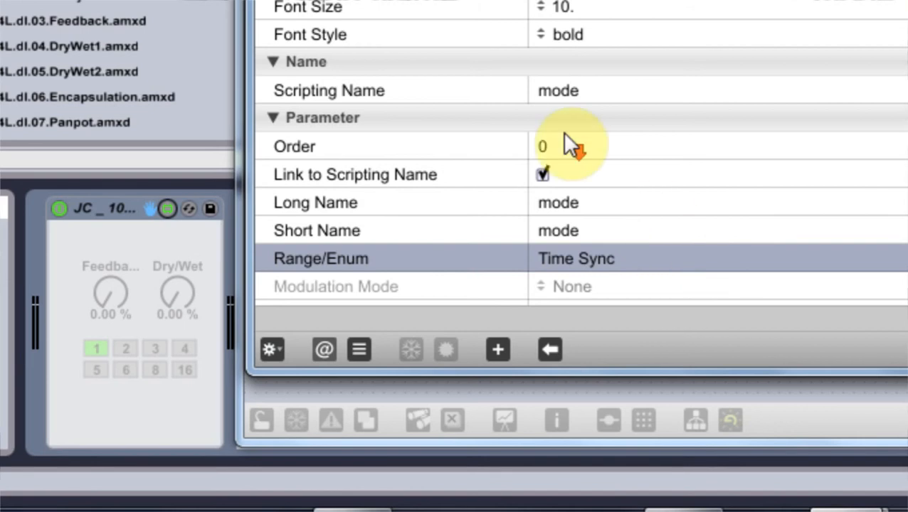
{"action": "scroll", "scroll_direction": "down", "scroll_amount": 3}
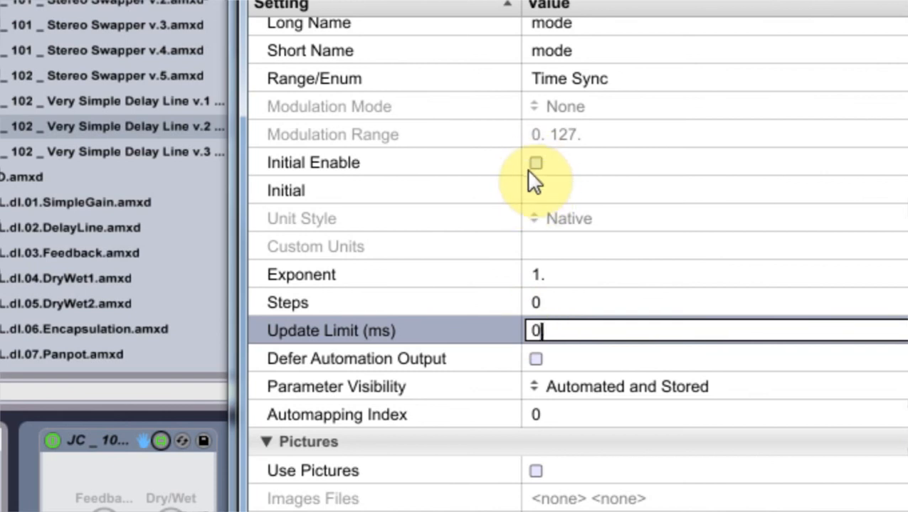
Enable the toggle's initial value and label its off and on text Time and Sync
{"action": "left_click", "coordinate": [535, 163]}
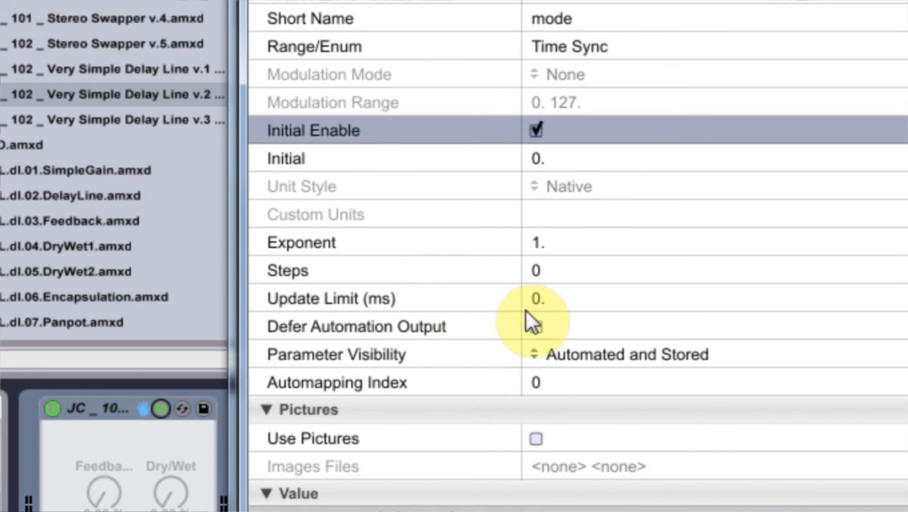
{"action": "scroll", "scroll_direction": "down", "scroll_amount": 3}
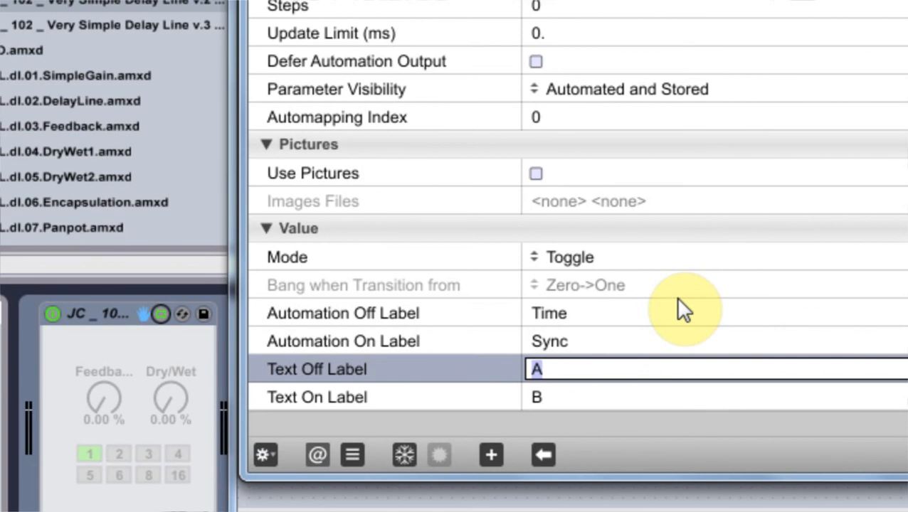
{"action": "type", "text": "Time"}
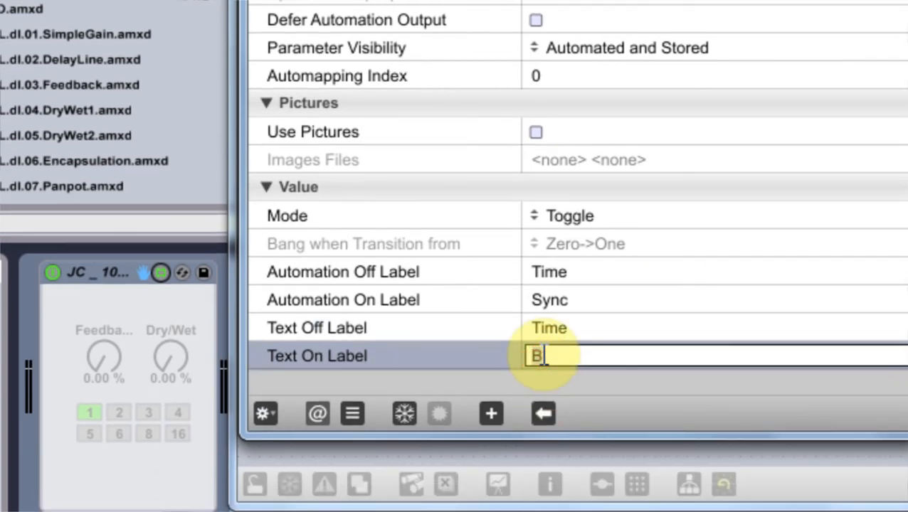
{"action": "type", "text": "S"}
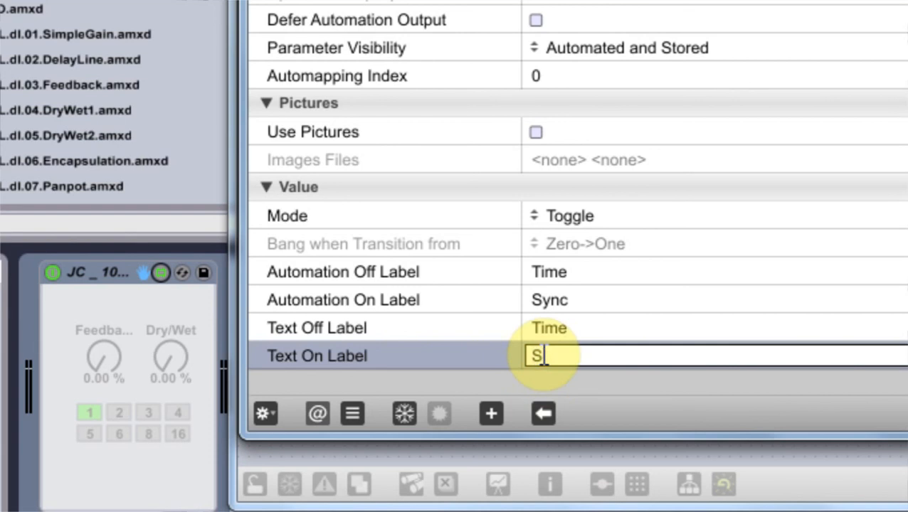
{"action": "type", "text": "ynce"}
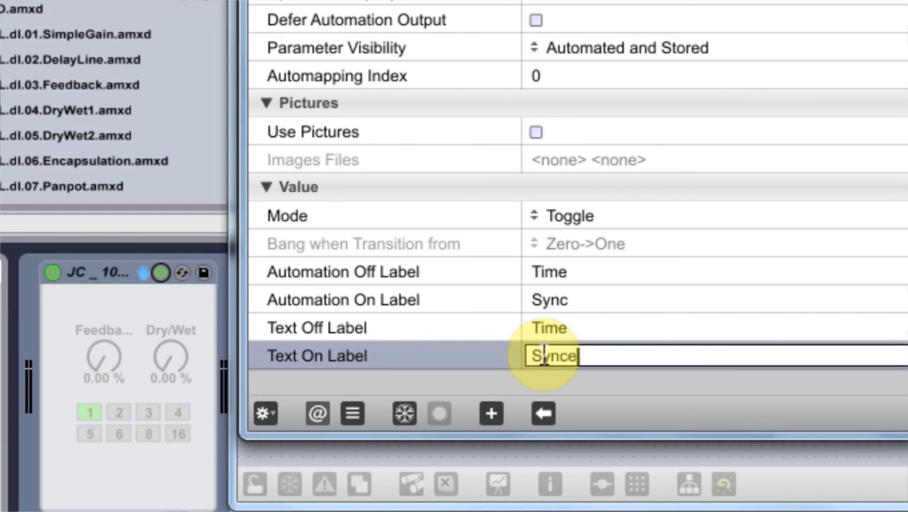
{"action": "key", "text": "Backspace"}
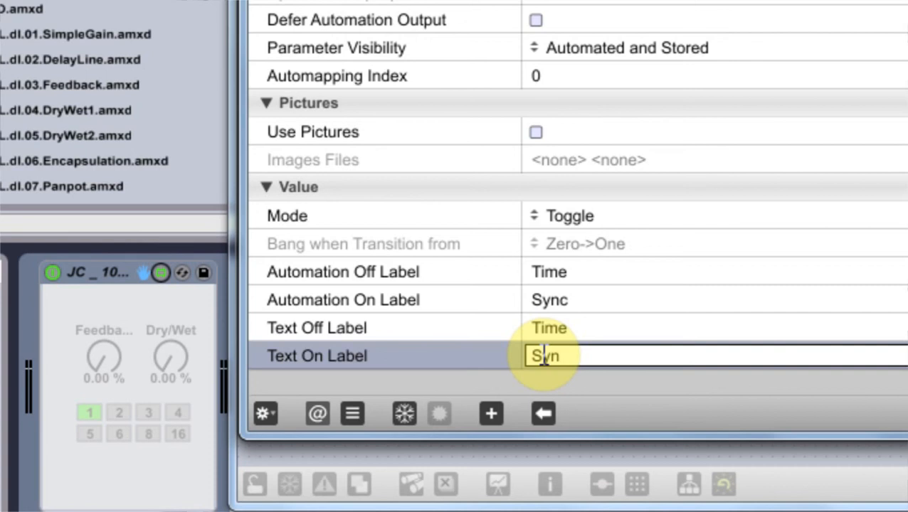